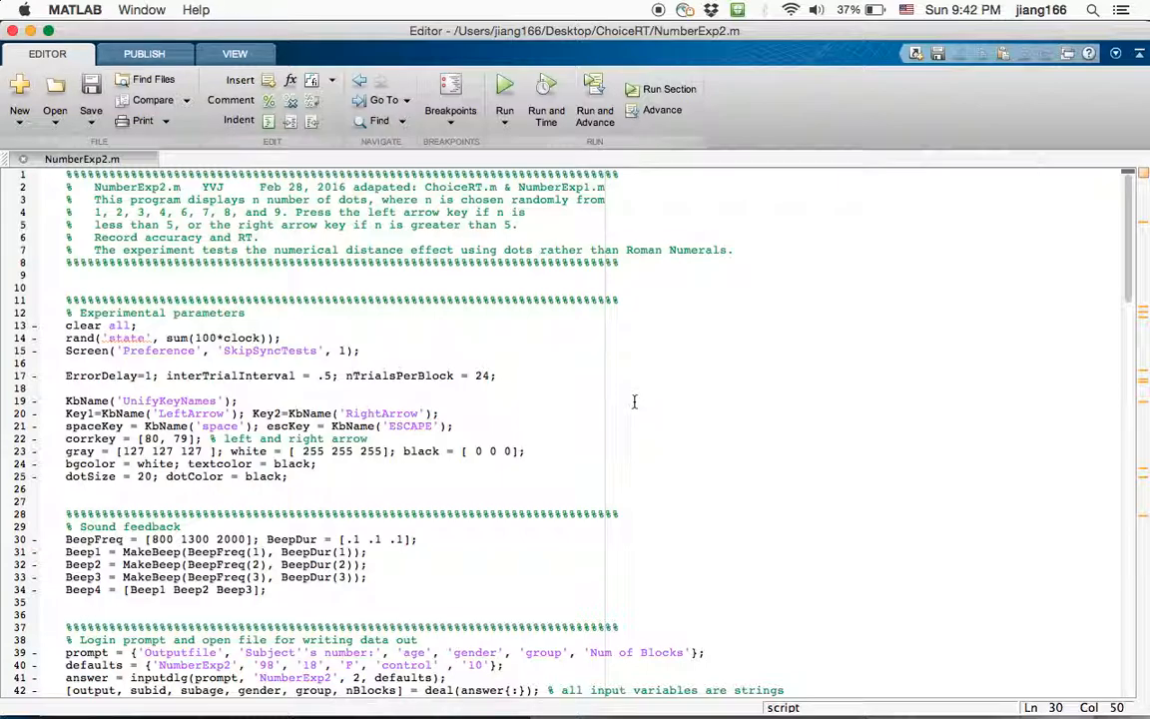
Scroll the editor to the screen parameters and potential dot locations section
scroll("down", 3)
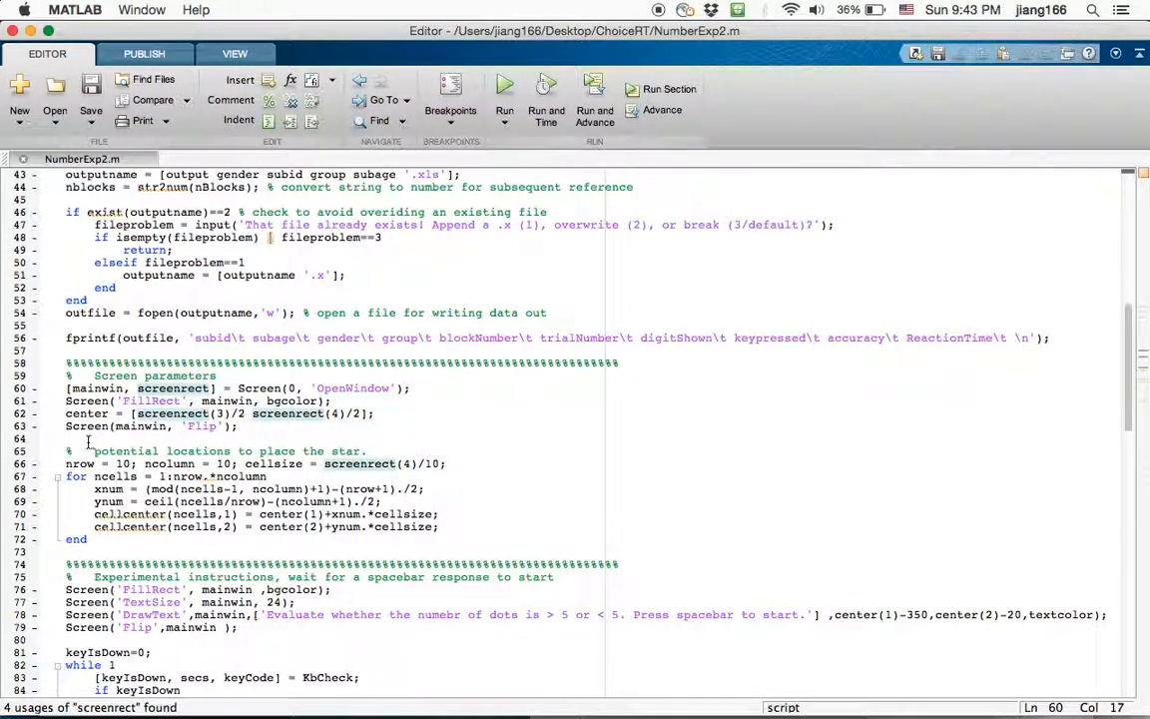
Select the potential-locations for loop (lines 65–70) and highlight all uses of cellsize
left_click_drag(68, 451, 100, 502)
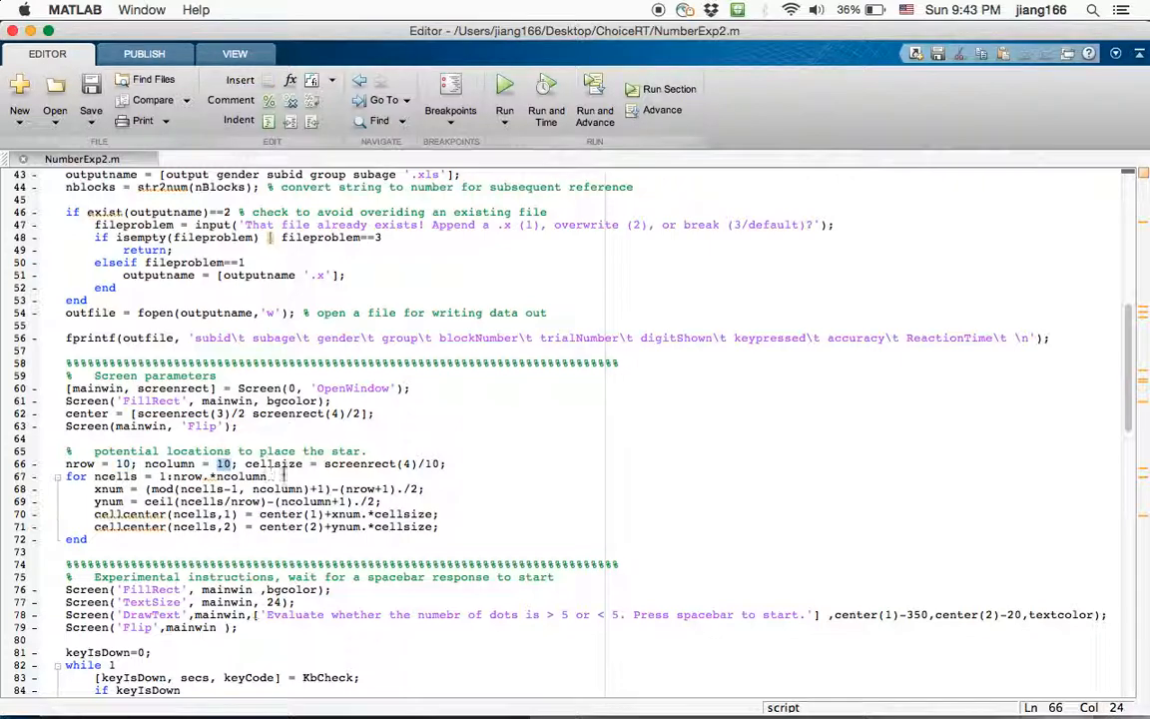
double_click(272, 463)
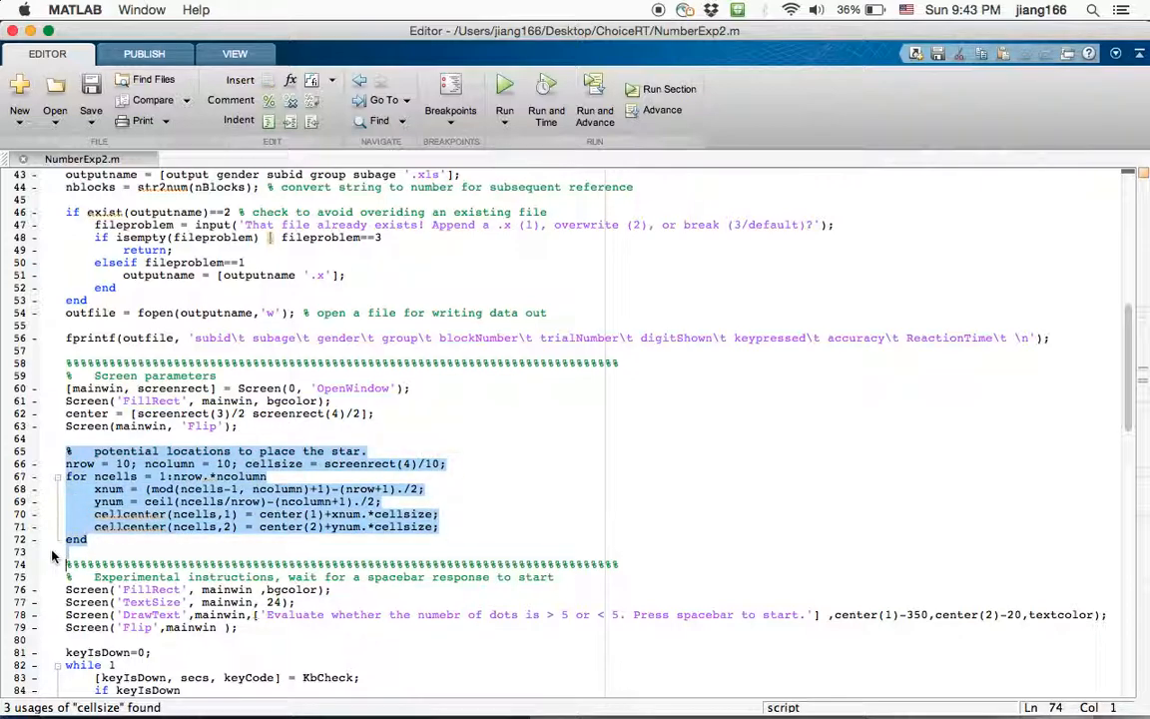
Move to the block and trial loops and highlight all uses of randLocs in the DrawDots loop
scroll("down", 3)
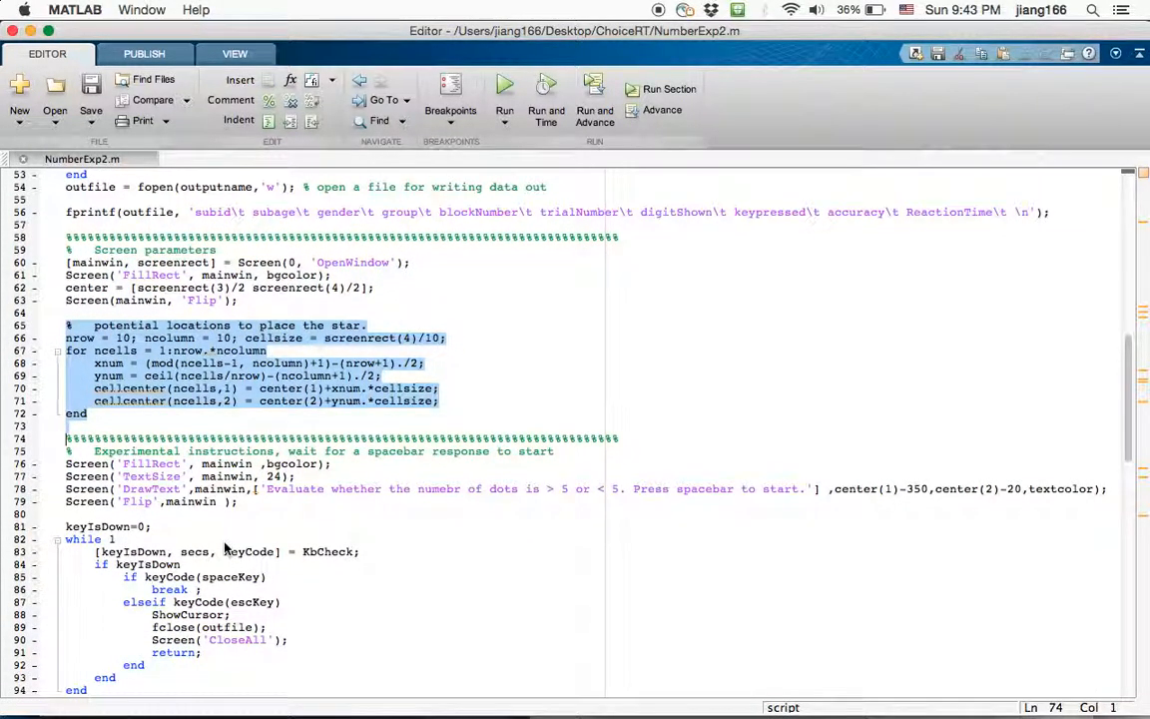
scroll("down", 3)
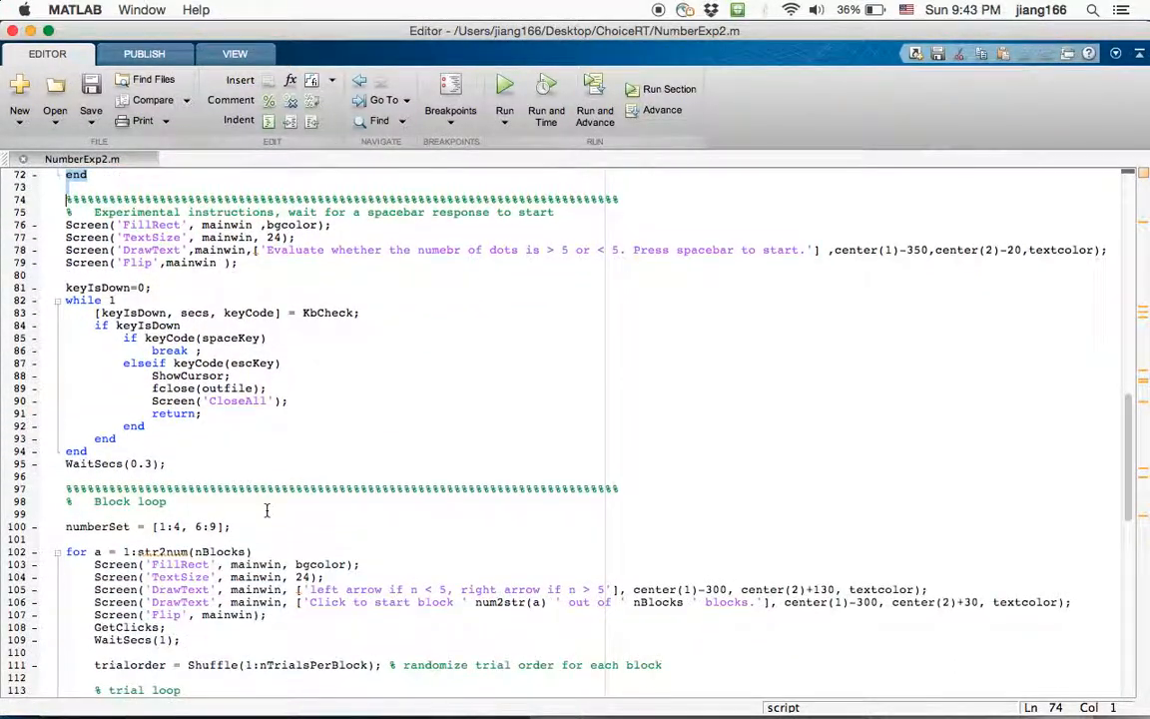
scroll("down", 3)
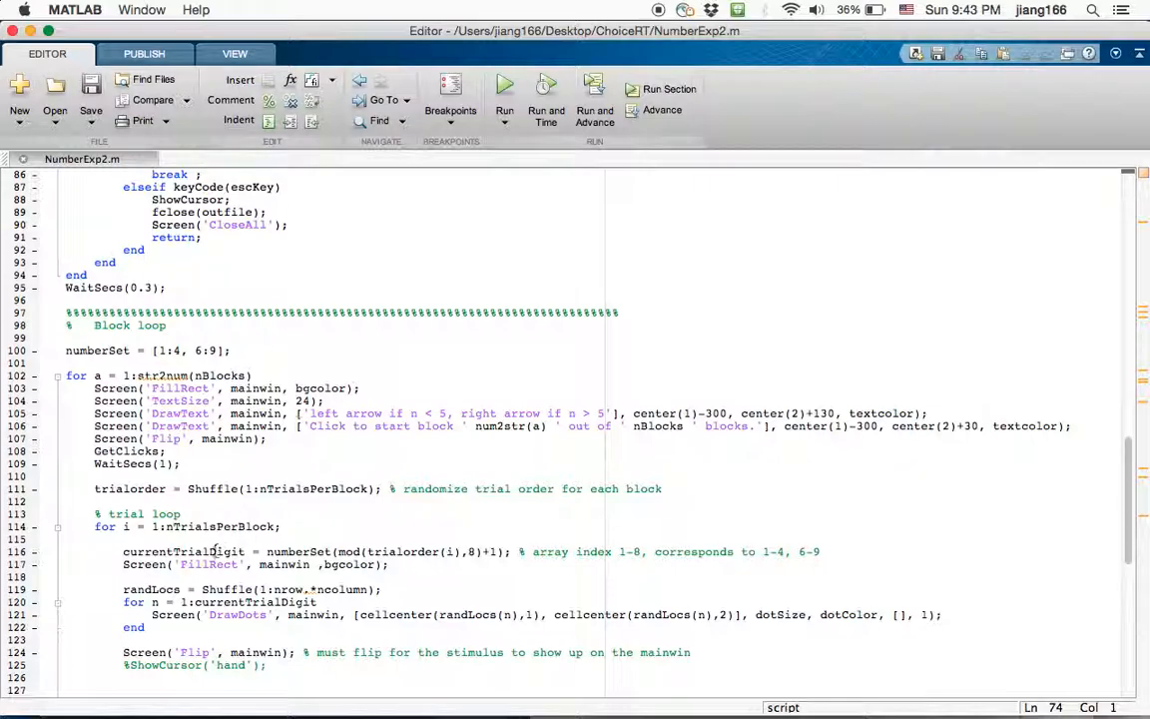
double_click(183, 552)
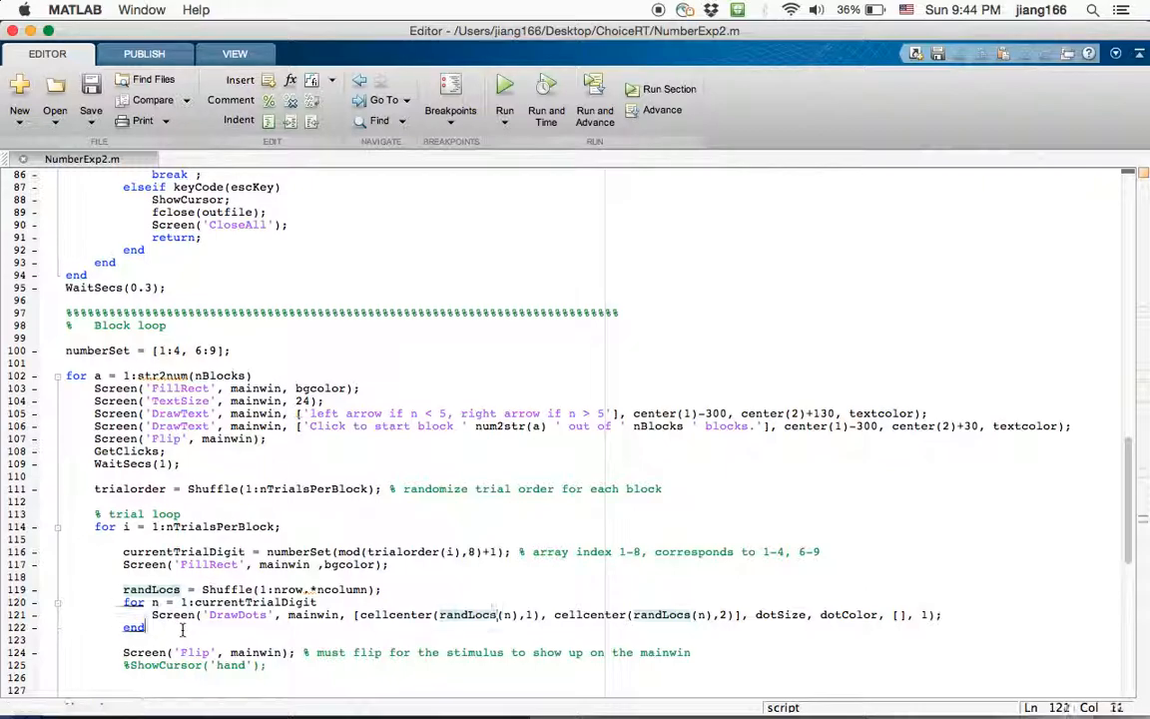
Scroll to the response-recording loop and the final fprintf/fclose lines
scroll("down", 3)
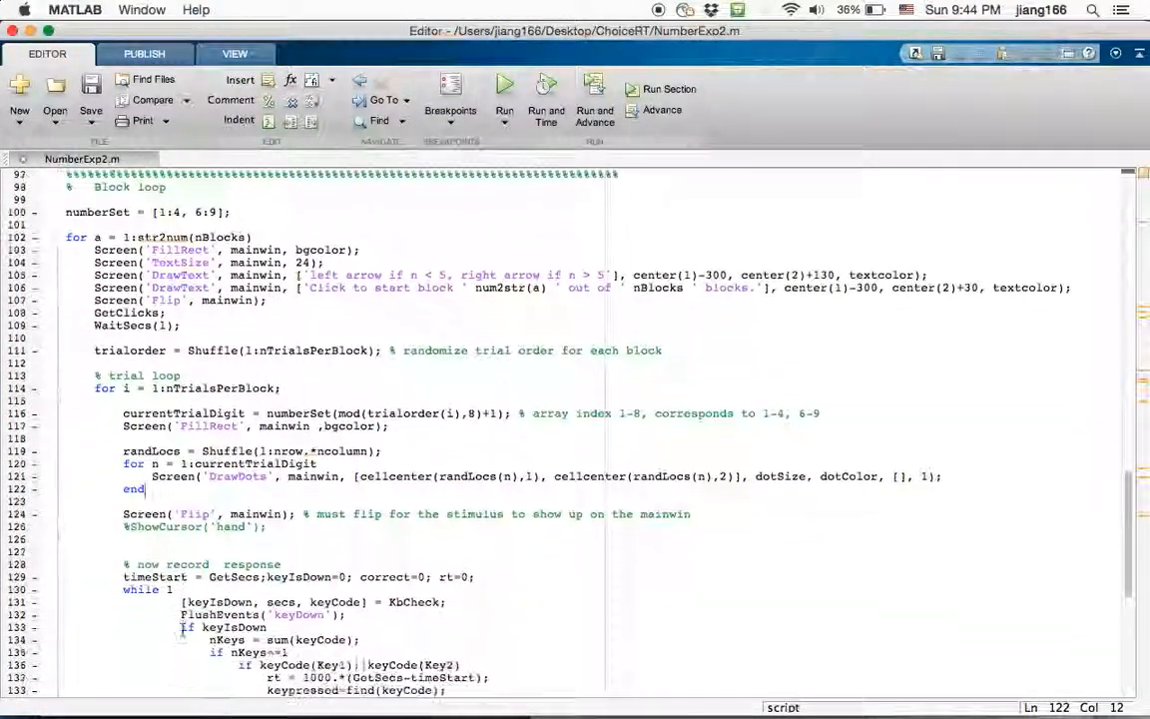
scroll("down", 3)
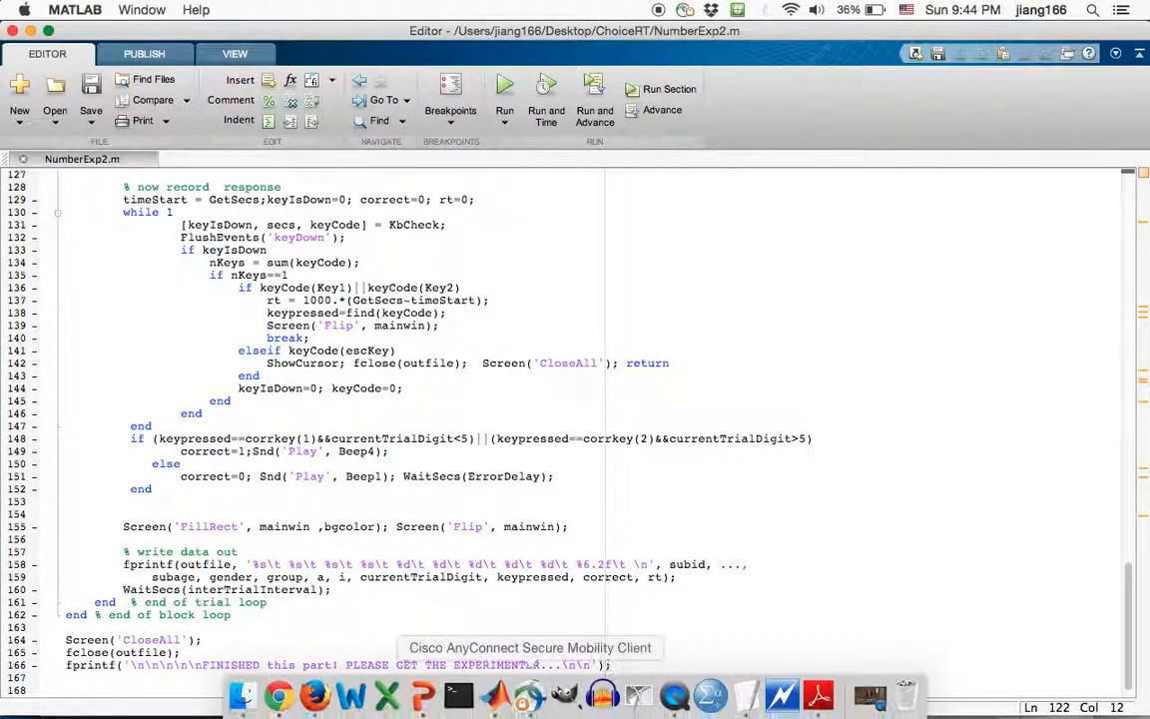
mouse_move(675, 695)
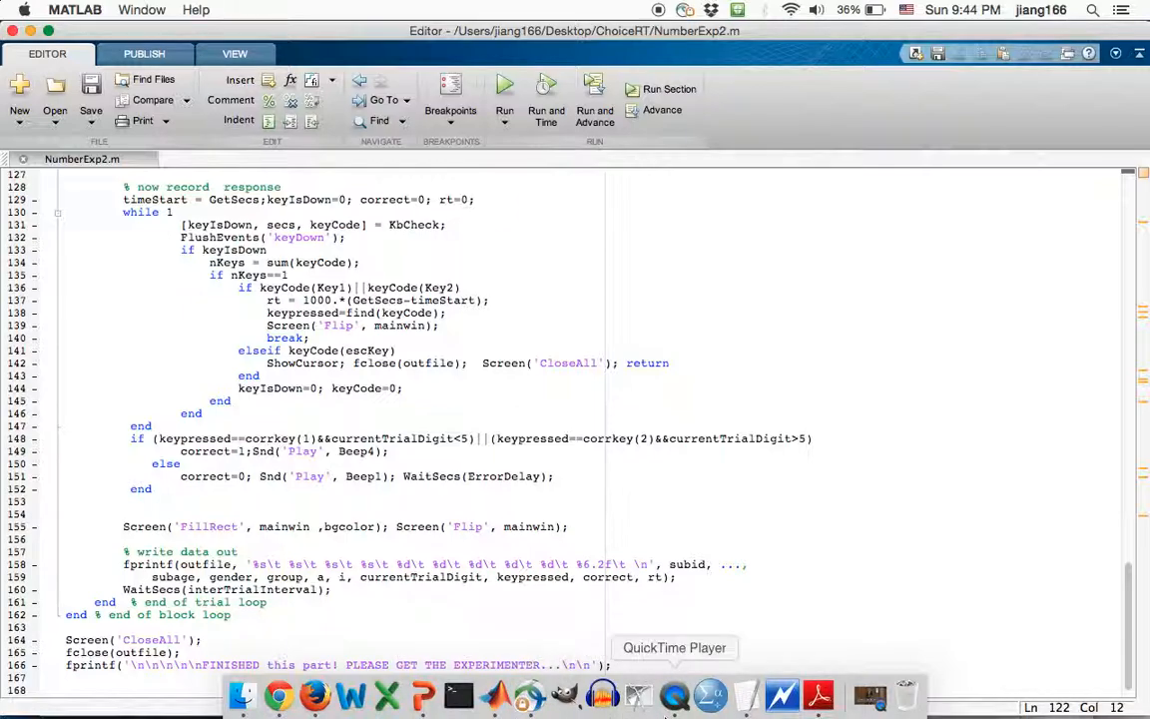